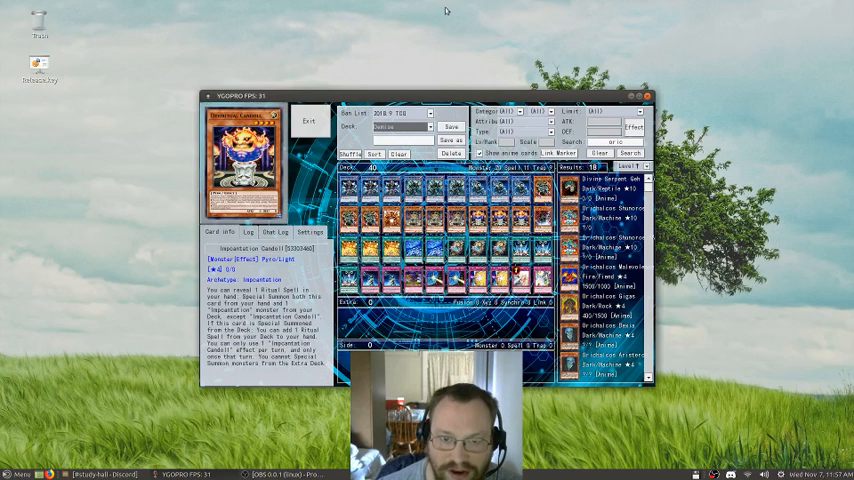
pyautogui.moveTo(436, 14)
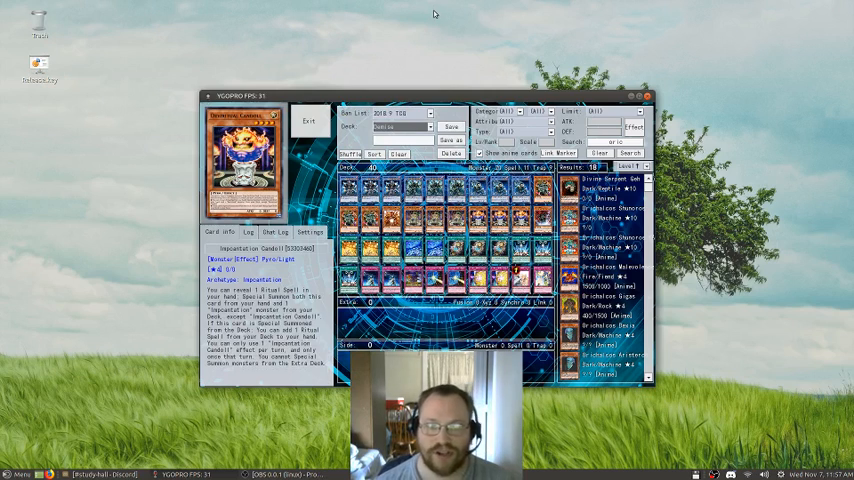